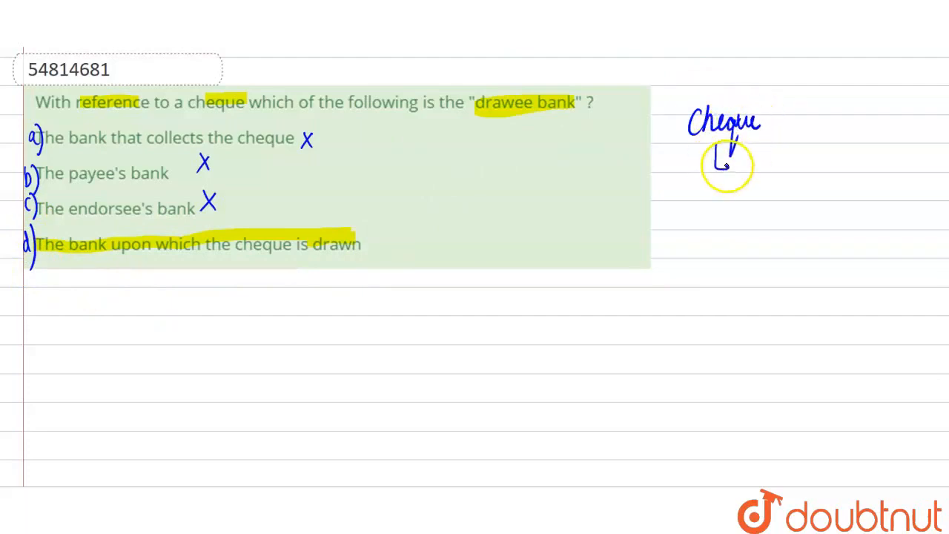
text(drawe)
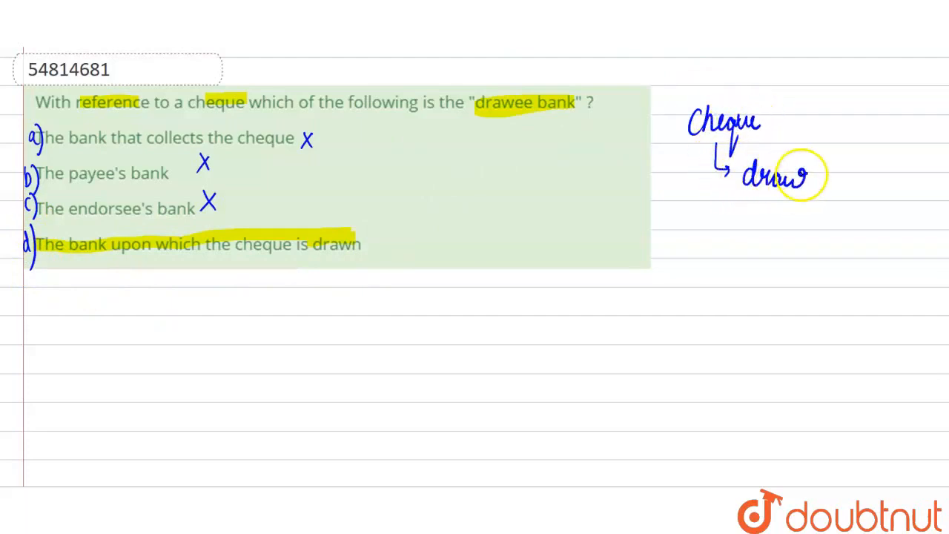